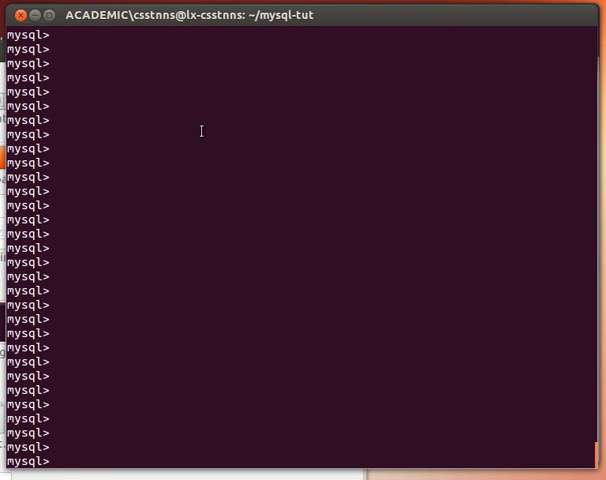
- List the teams_db tables and drop the teams1_tbl table
text(SHOW TABLES;)
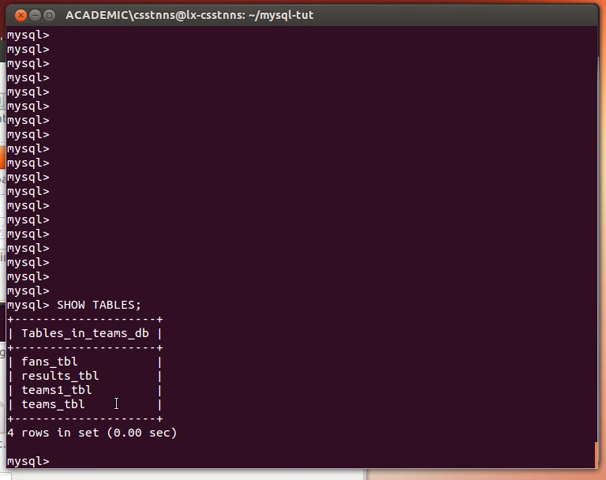
text(DROP T)
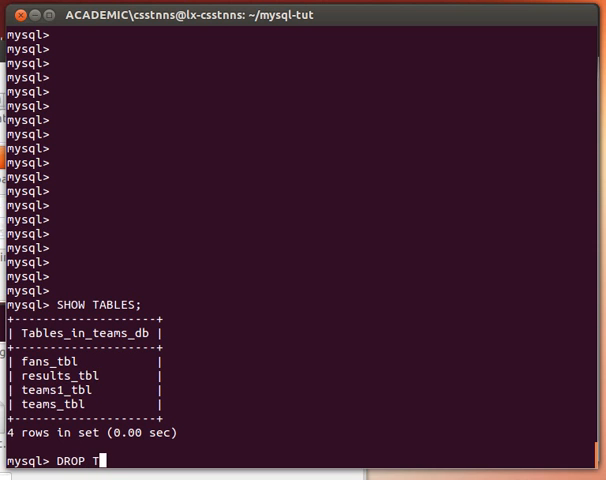
text(ABLE)
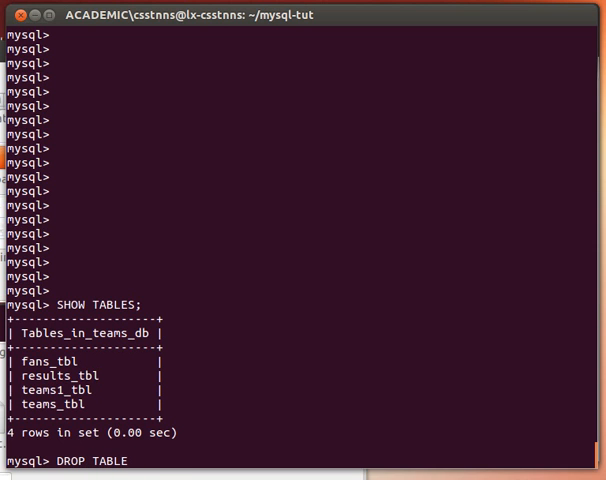
text(teams1)
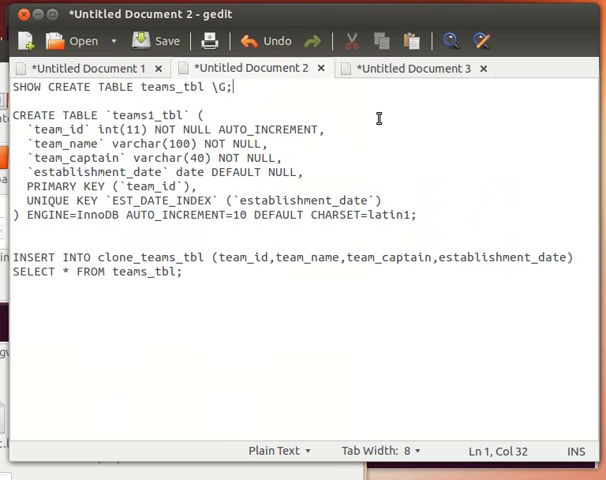
- Rename the copied definition to clone_teams_tbl, end it with a semicolon and copy it
click(30, 40)
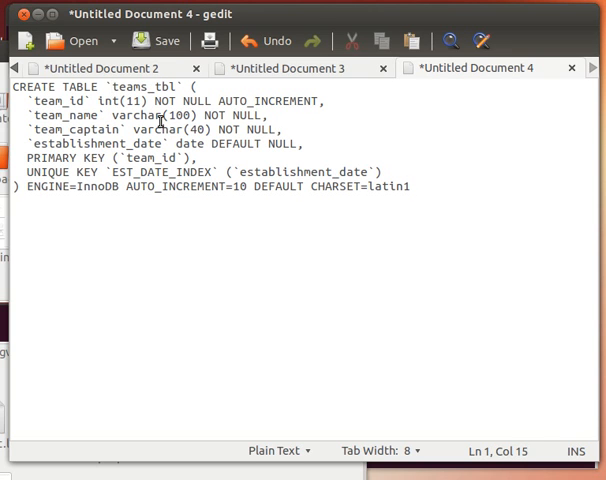
text(c)
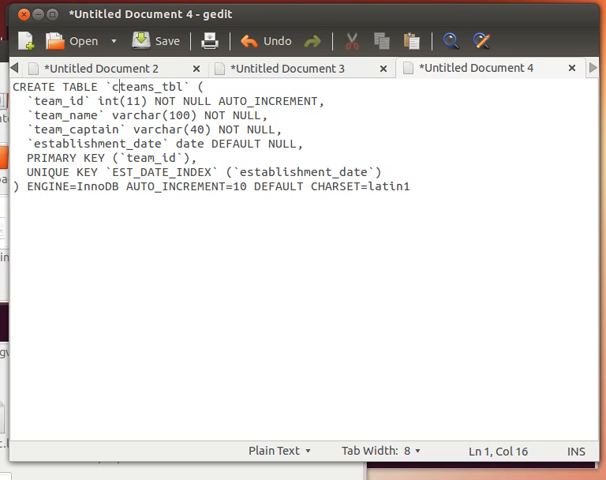
text(lone_)
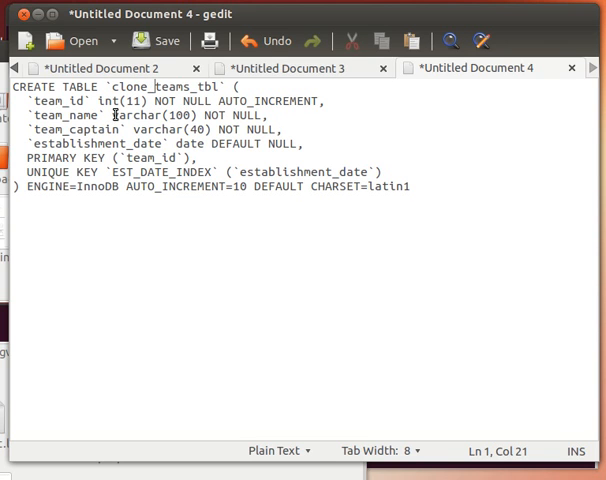
double_click(44, 100)
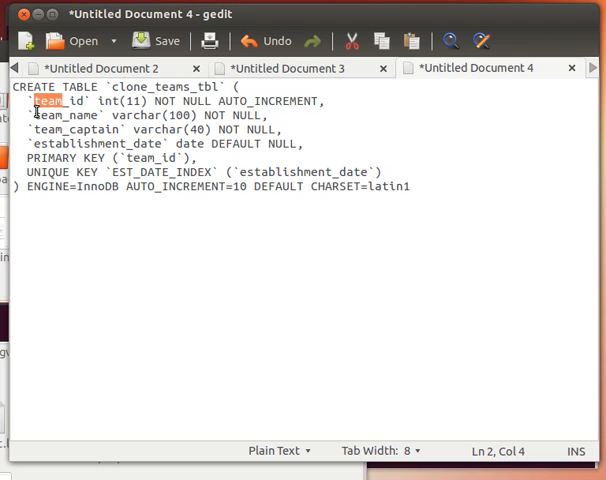
mouse_move(62, 130)
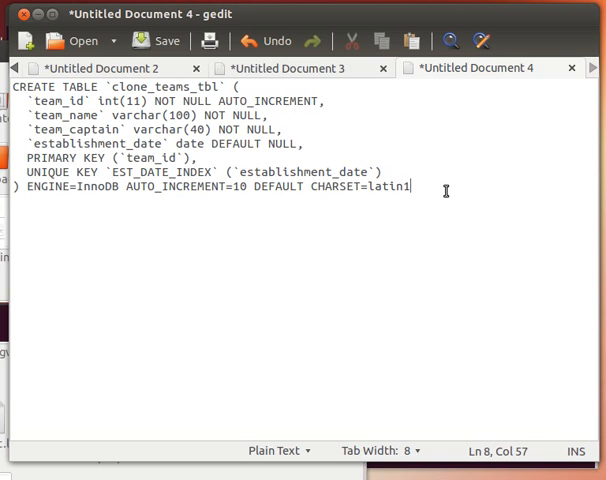
text(;)
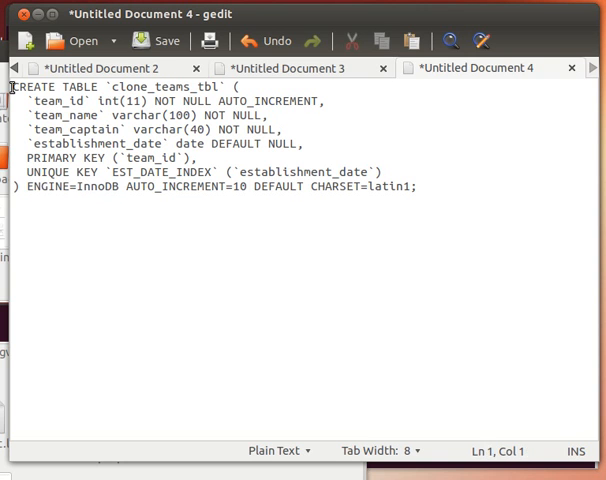
key(ctrl+a)
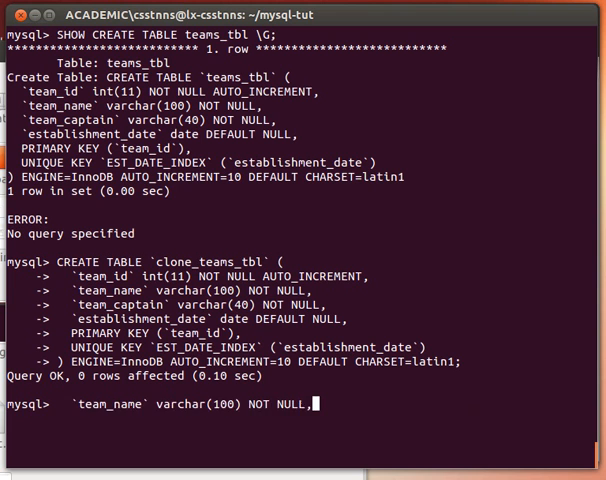
- Create clone_teams_tbl, list the tables and describe the new table's columns
text(SHOW TABLES;)
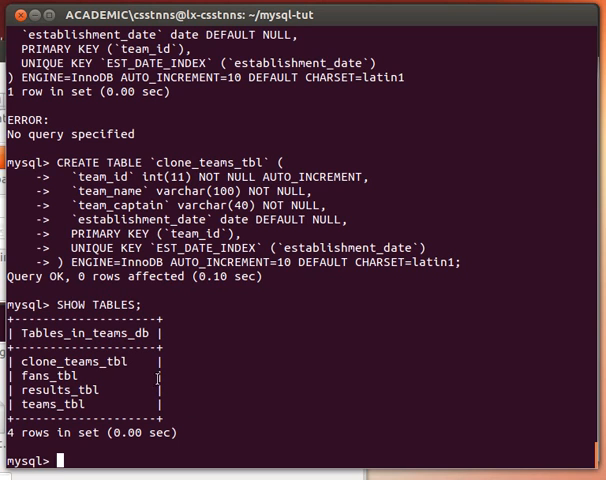
double_click(76, 360)
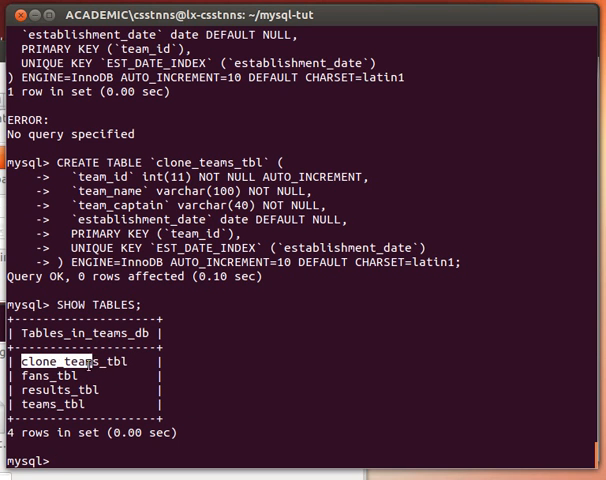
text(clone_teams_tbl)
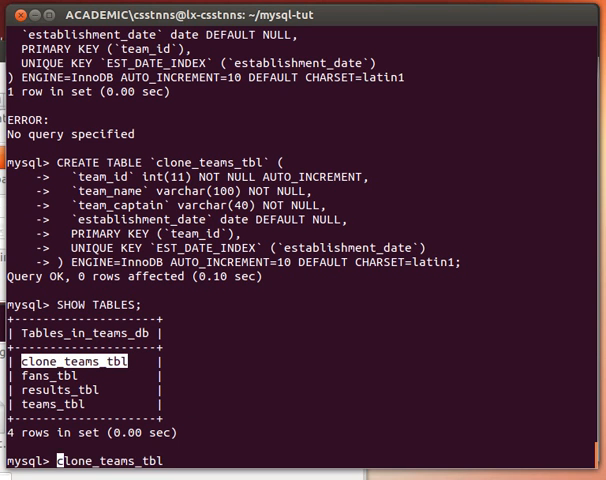
text(DESCRIBE)
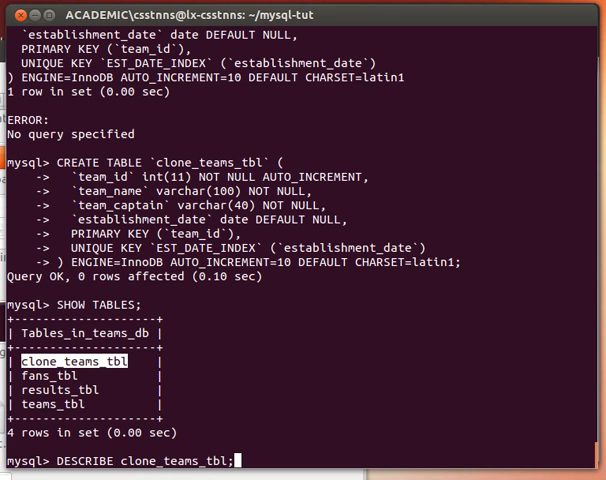
key(Return)
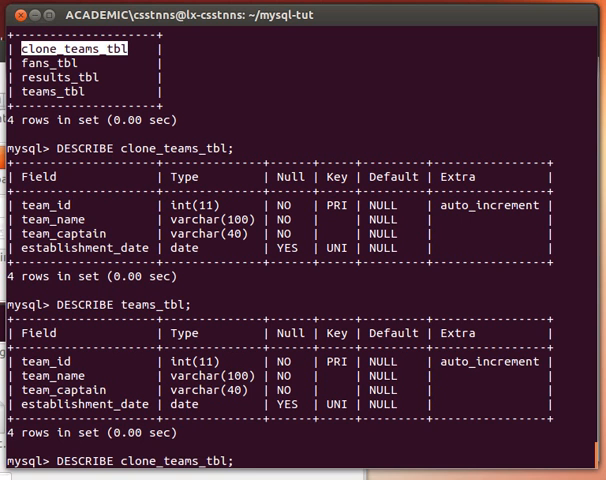
- Select all rows from clone_teams_tbl to show it is still empty
text(SELECT *)
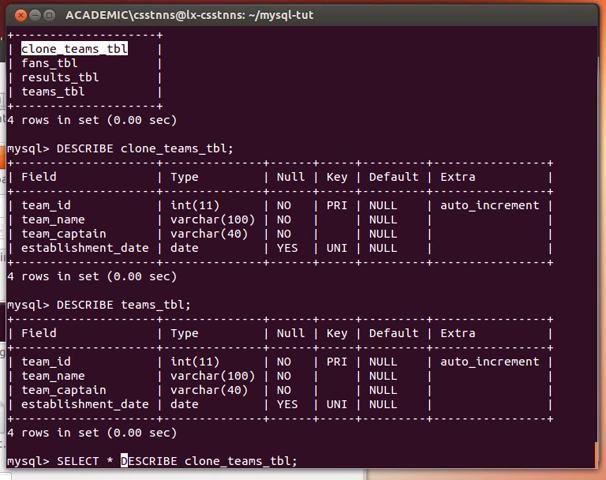
text(FROM)
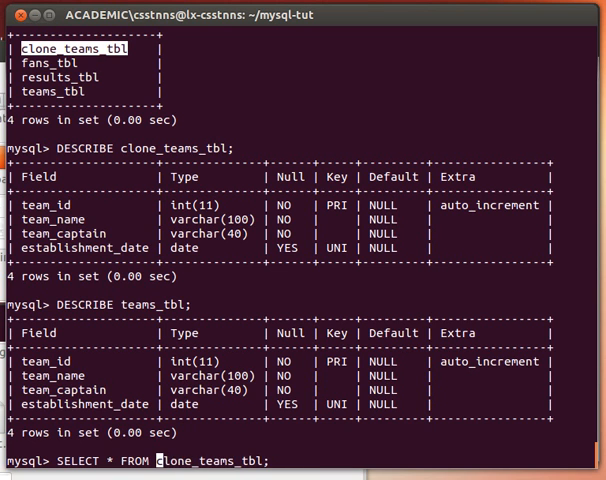
key(Return)
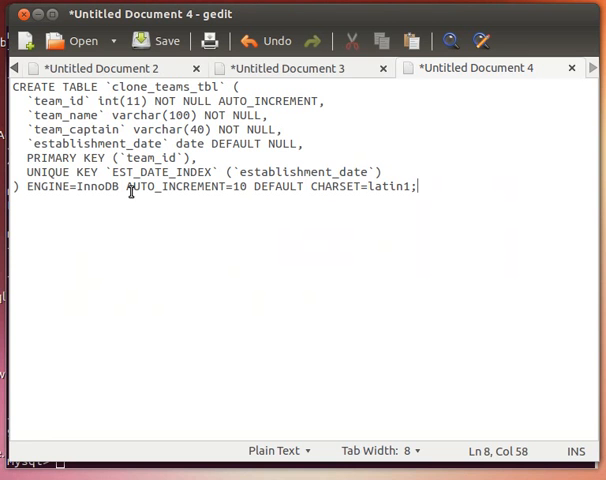
- Switch to the gedit notes document holding the INSERT INTO … SELECT statement
click(104, 68)
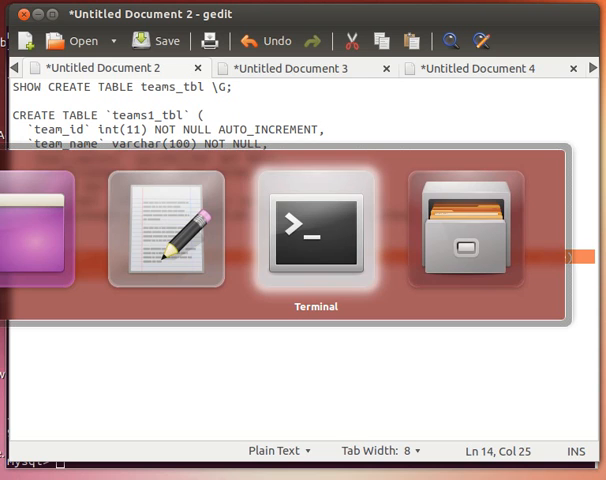
- Insert all teams_tbl rows into clone_teams_tbl via INSERT … SELECT and list the clone's rows
click(314, 230)
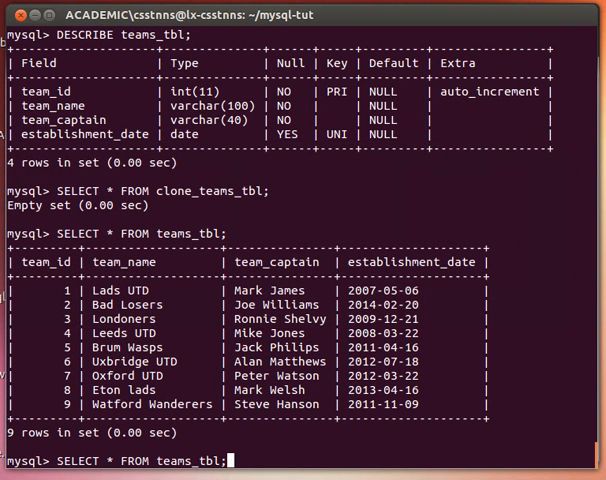
key(Return)
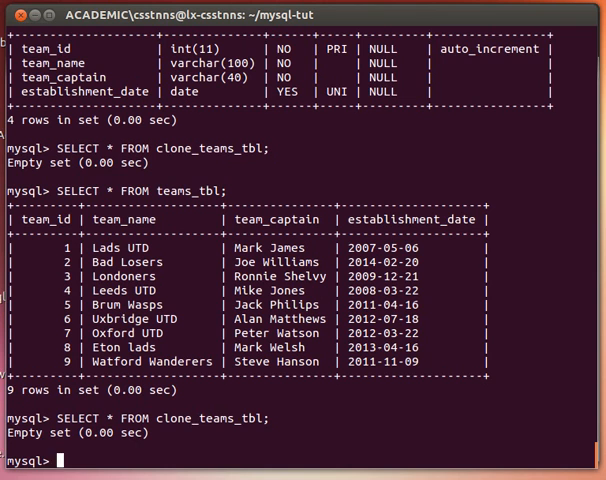
text(INSERT INTO clone_teams_tbl (team_id,team_name,team_captain,establishment_date) SELECT * FROM teams_tbl;)
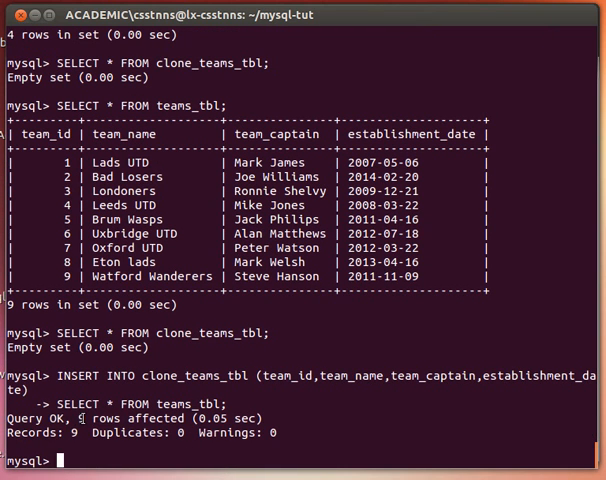
text(SELECT * FROM teams_tbl;)
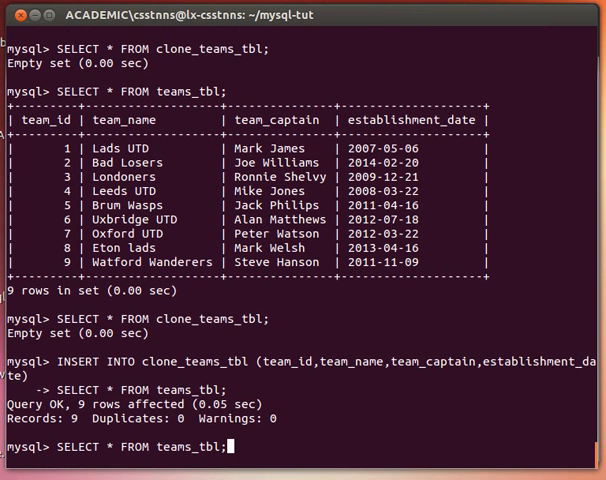
text(INSERT INTO clone_teams_tbl (team_id,team_name,team_captain,establishment_date))
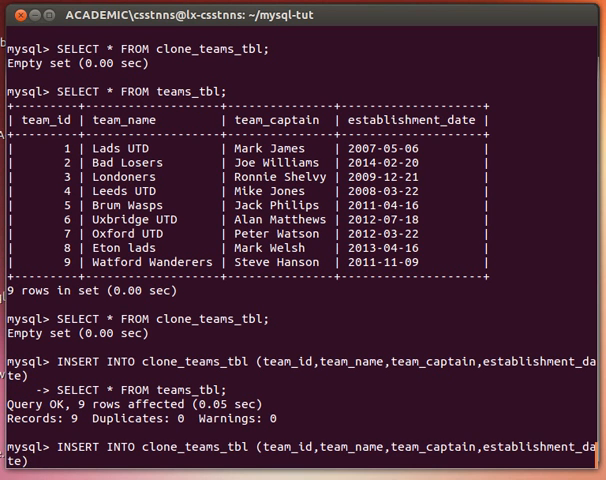
key(Return)
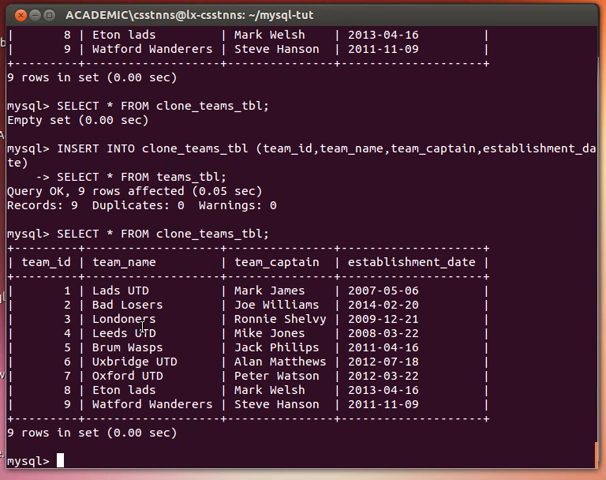
- Select the nine rows from clone_teams_tbl to compare with teams_tbl
text(SELECT * FROM clone_teams_tbl;)
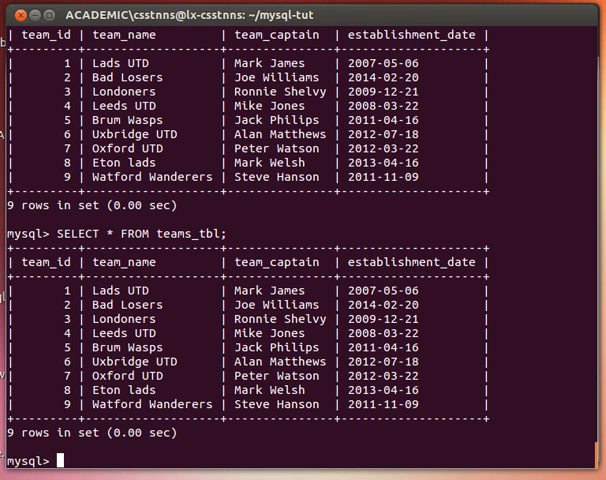
mouse_move(178, 312)
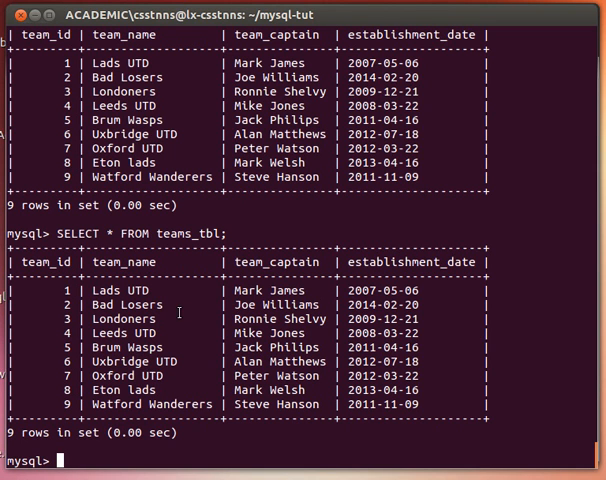